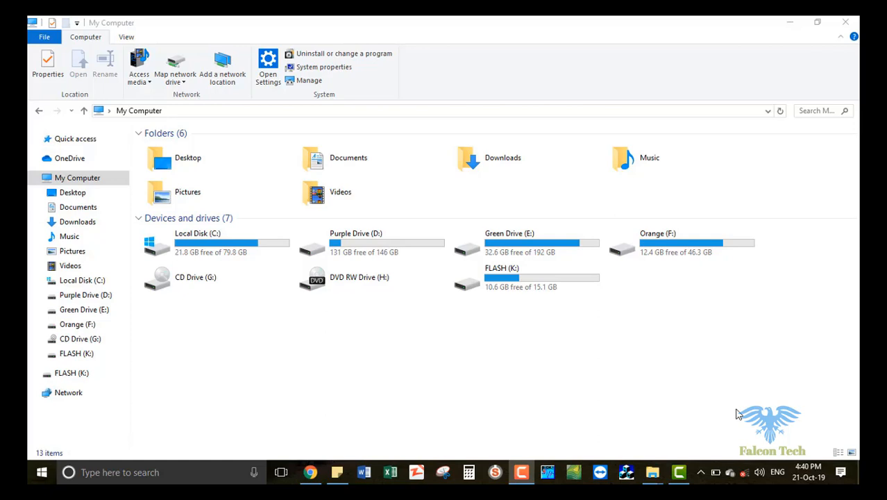
mouse_move(599, 390)
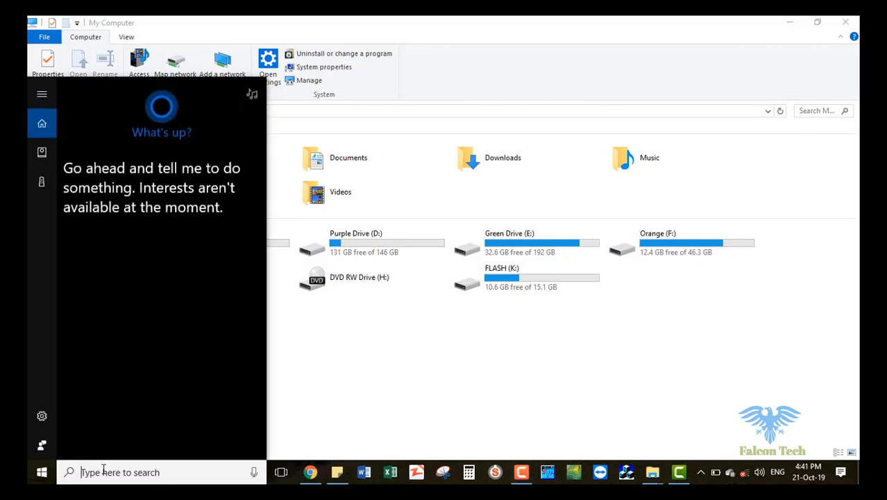
- Search for 'cmd' and open Command Prompt's launch options to run as administrator
text(cmd)
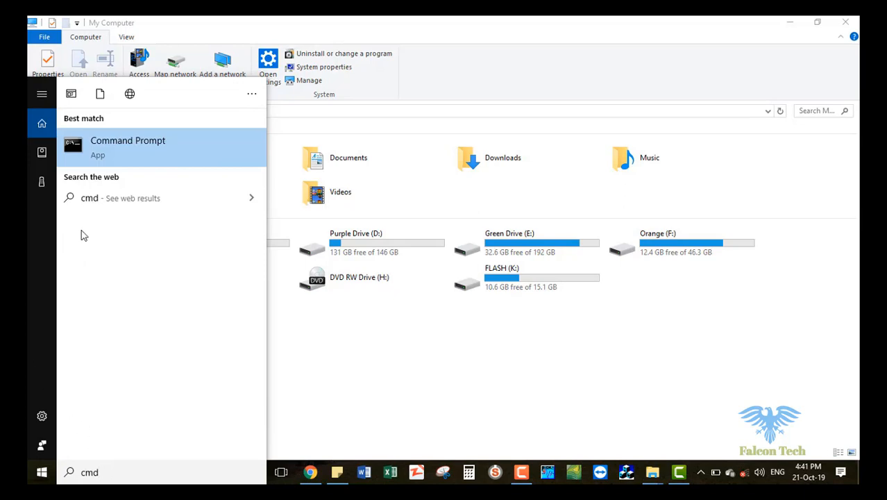
right_click(128, 144)
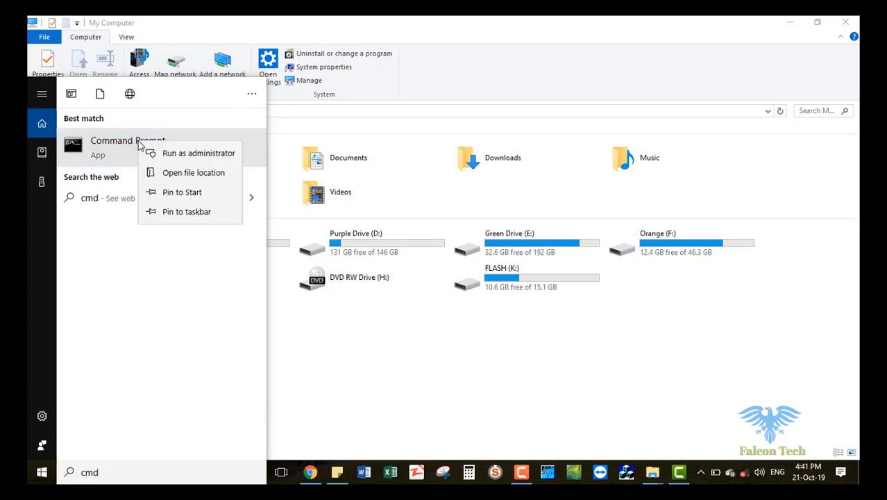
mouse_move(179, 155)
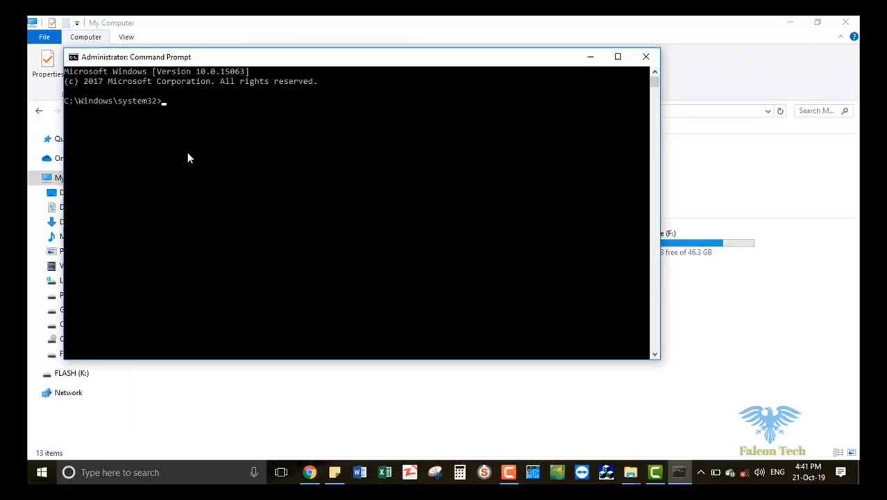
mouse_move(350, 298)
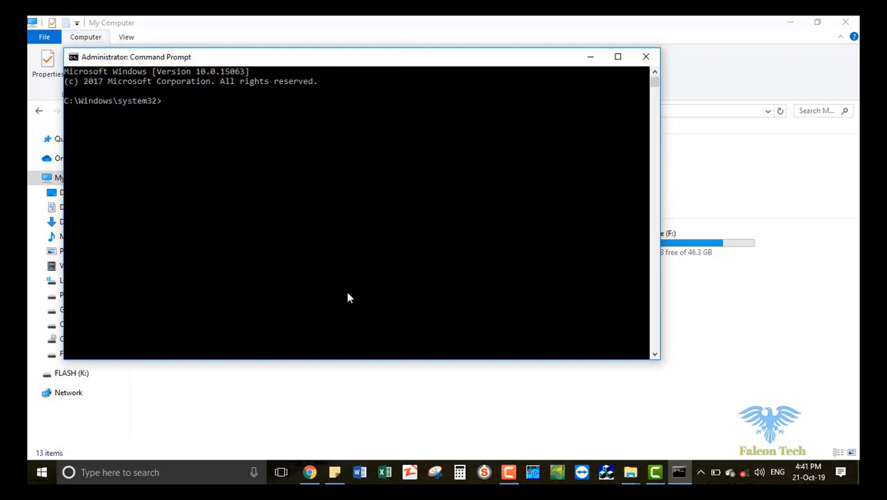
- Run chkdsk K:/f on the FLASH drive to check its FAT32 file system
text(ch)
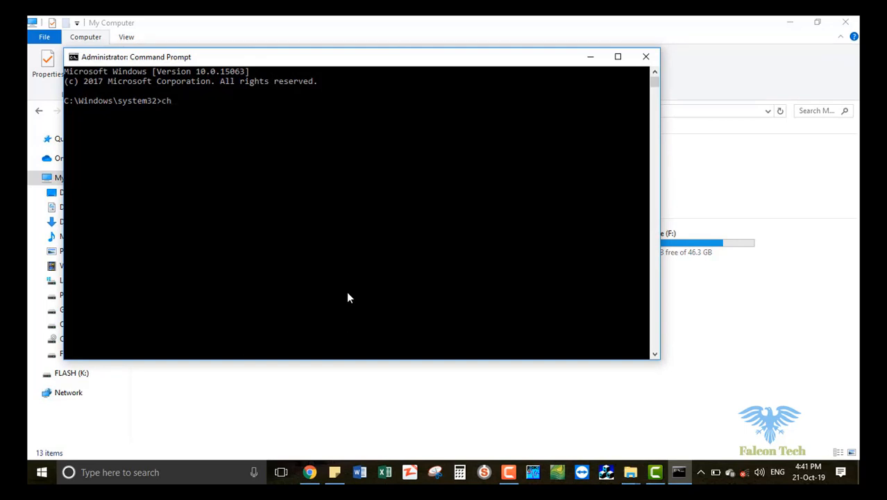
text(kdsk)
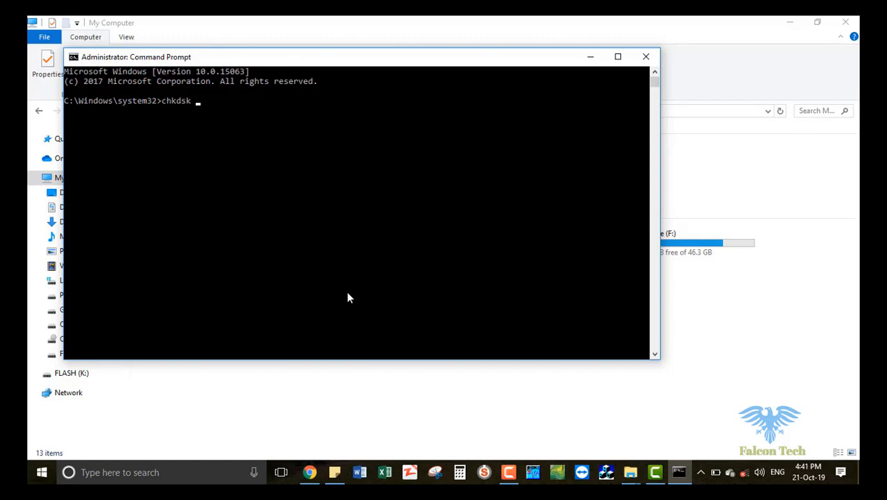
mouse_move(265, 189)
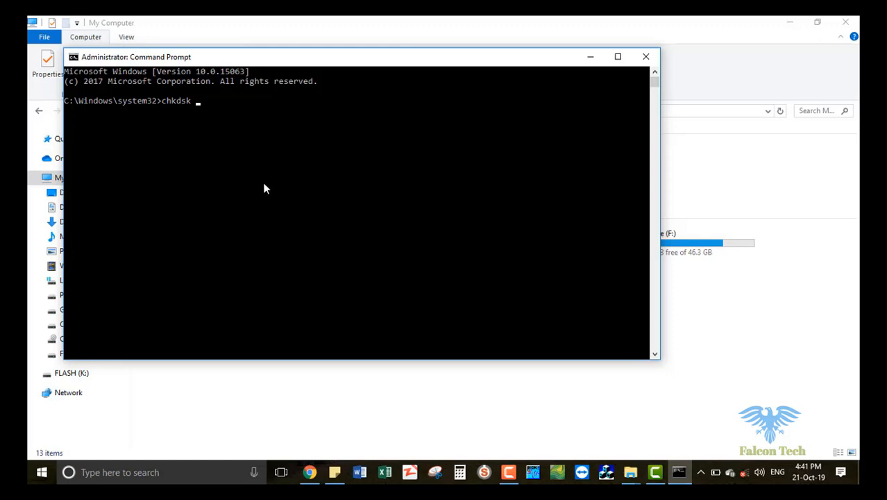
mouse_move(794, 330)
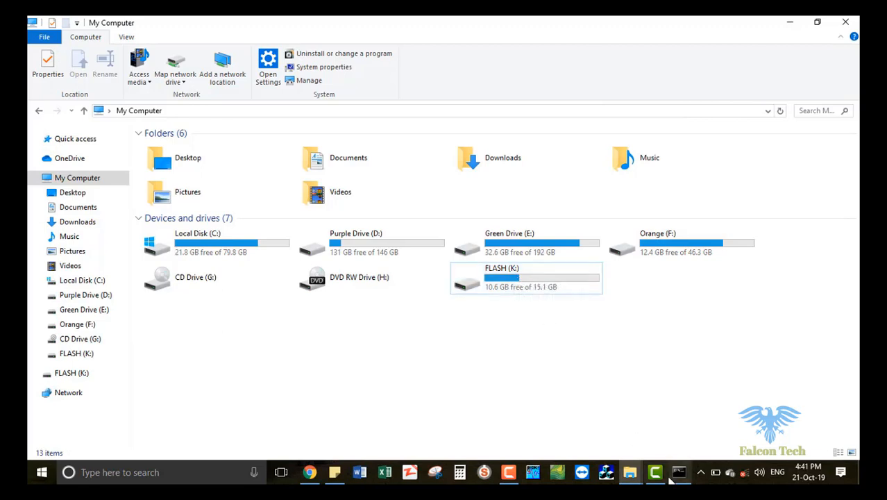
click(679, 473)
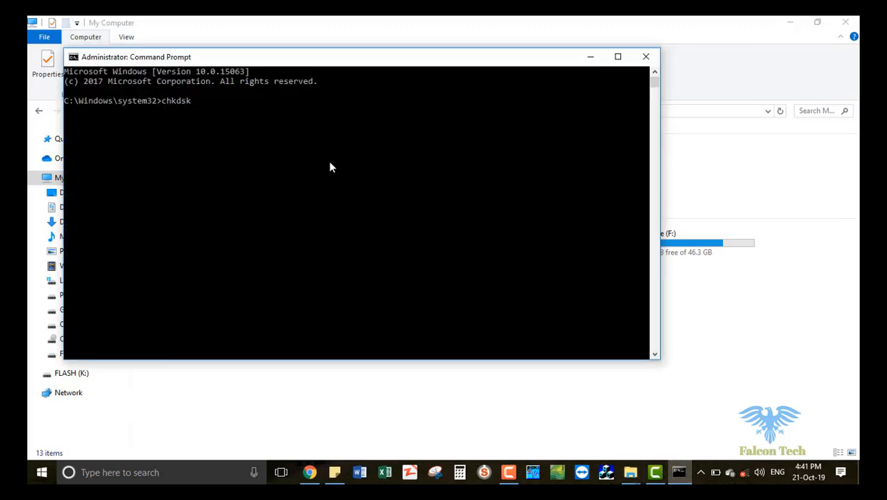
text(K)
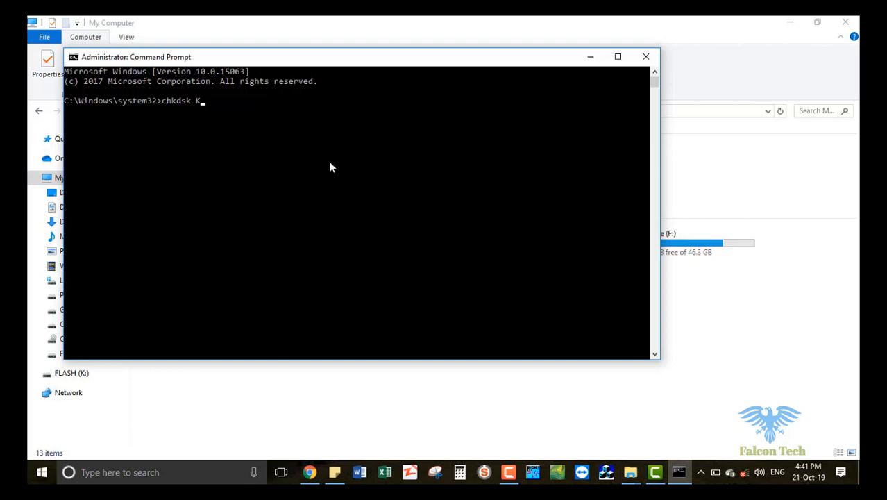
text(:)
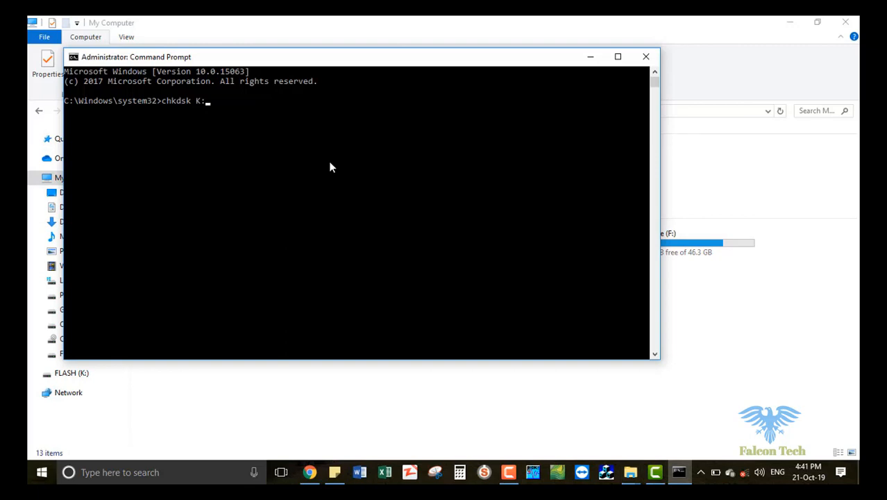
text(/)
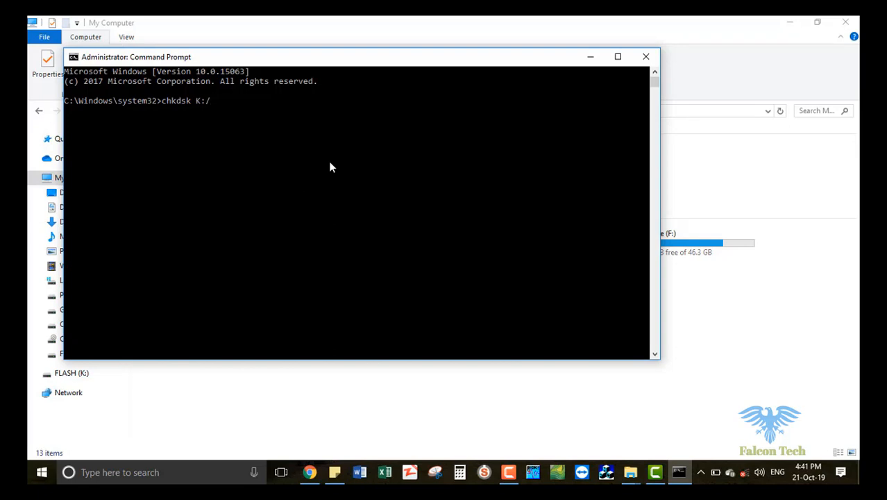
text(f)
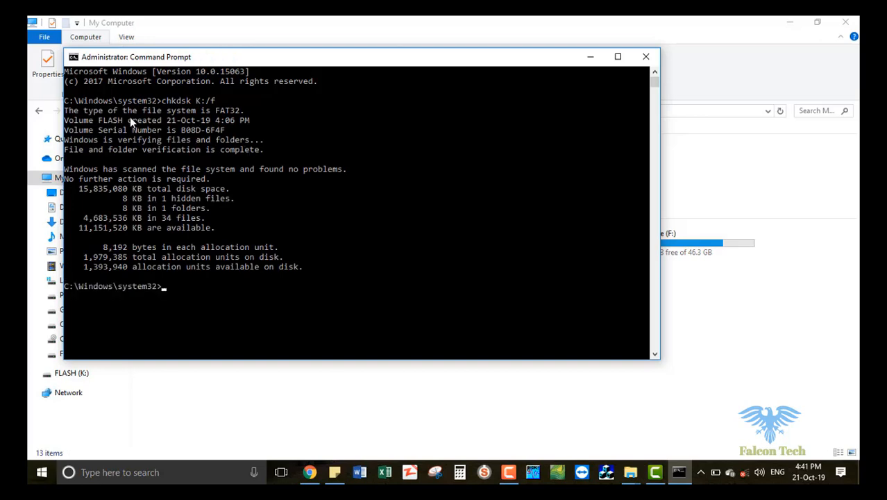
mouse_move(234, 116)
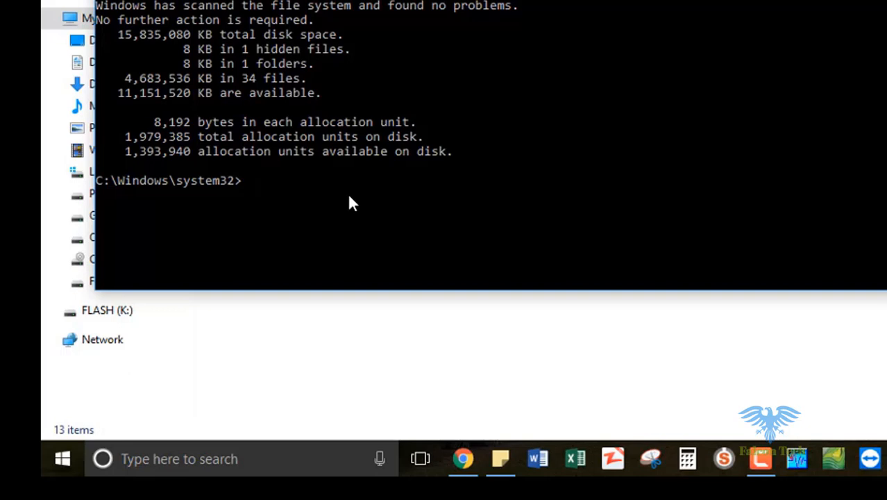
- Run convert K:/fs:ntfs to convert the flash drive to NTFS
text(c)
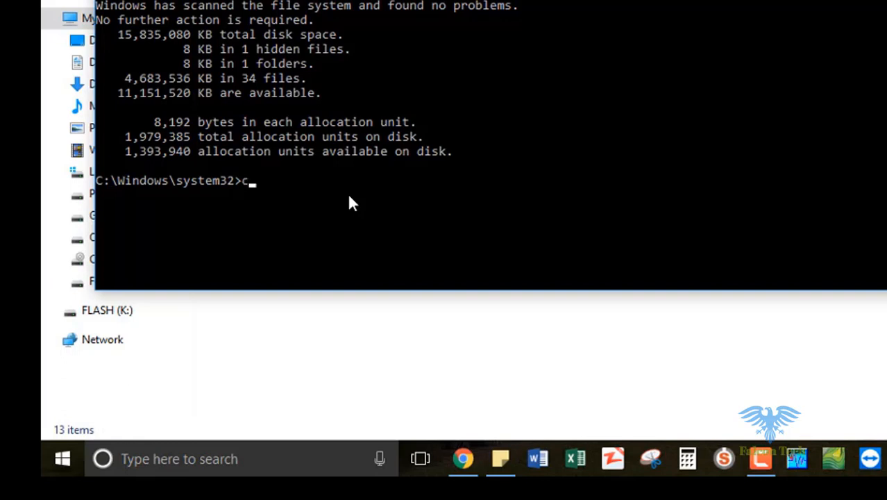
text(onvert)
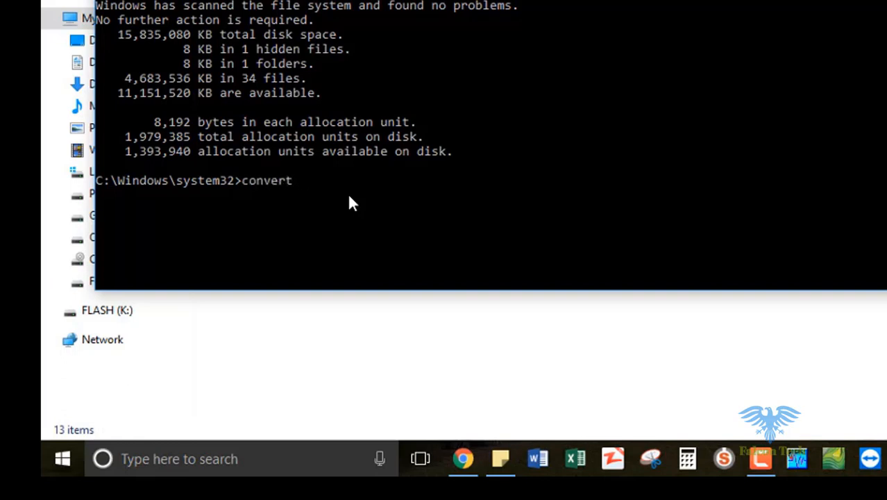
text(K)
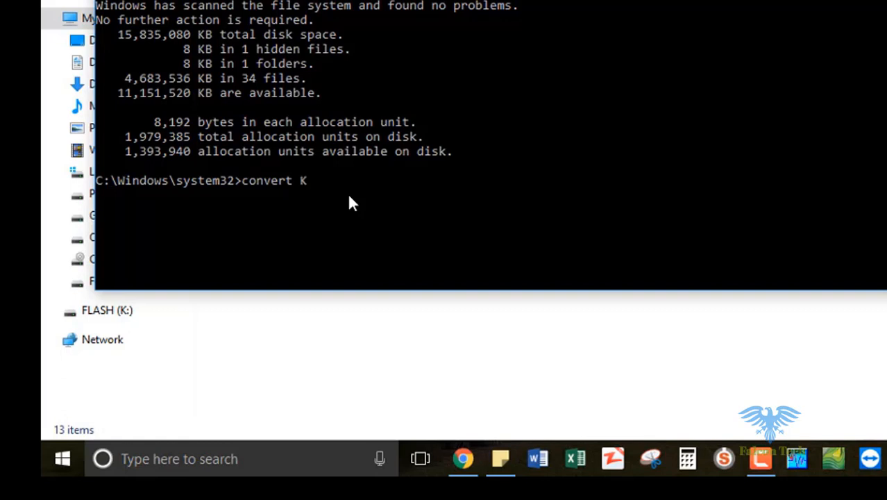
text(:)
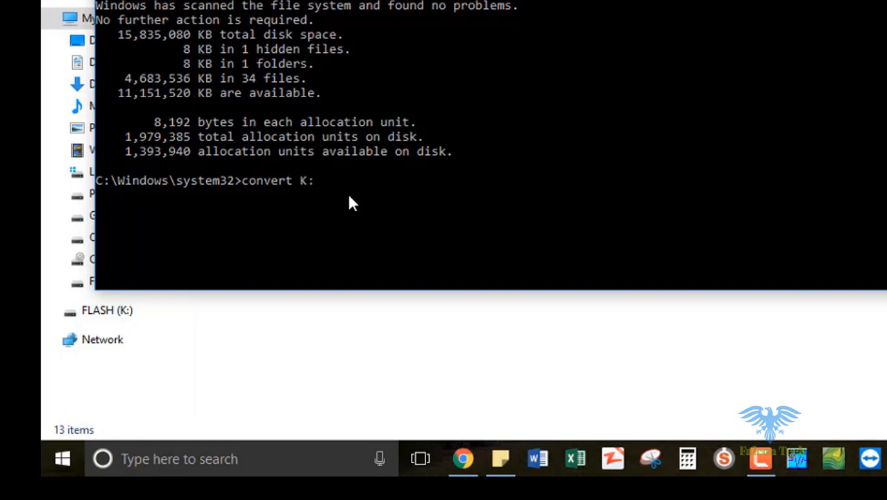
text(/)
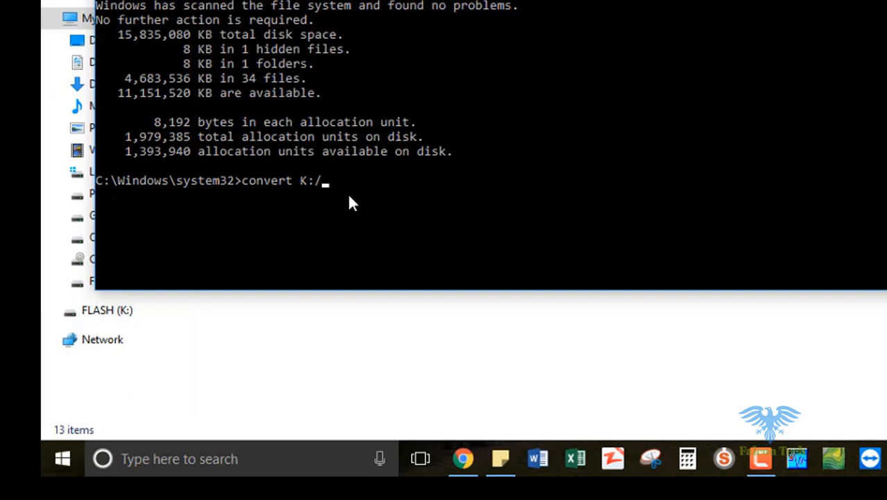
text(fs:)
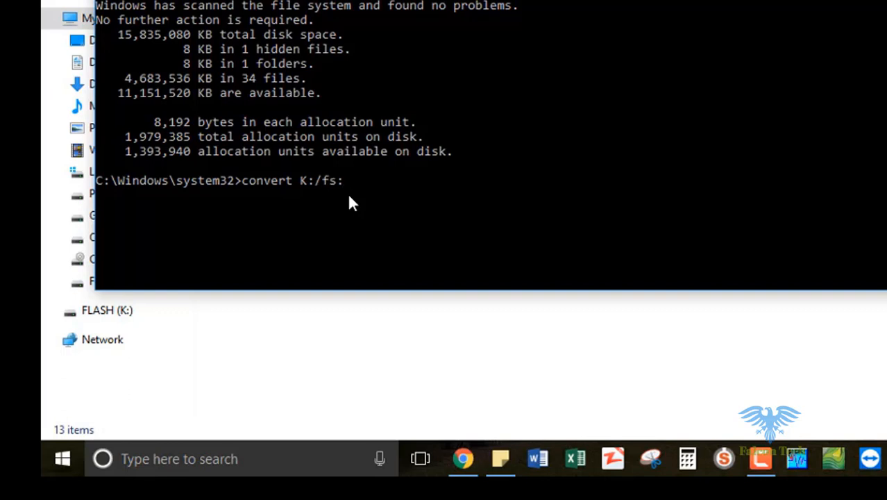
text(nt)
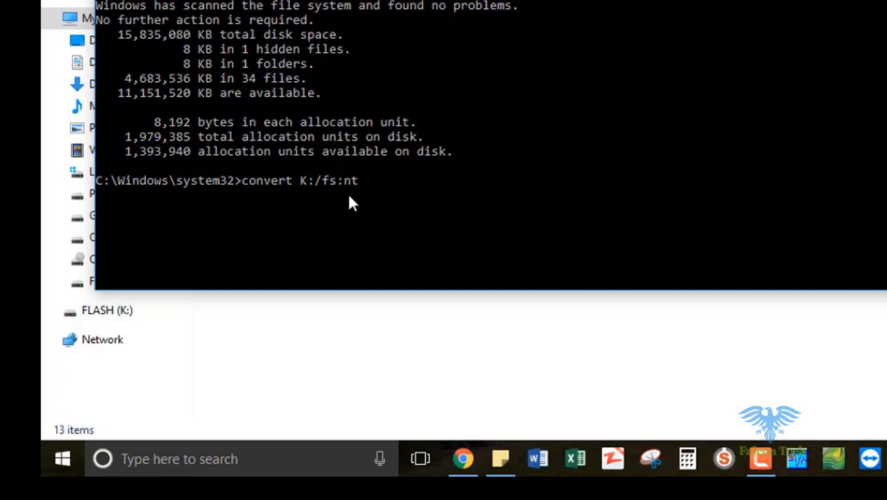
text(fs)
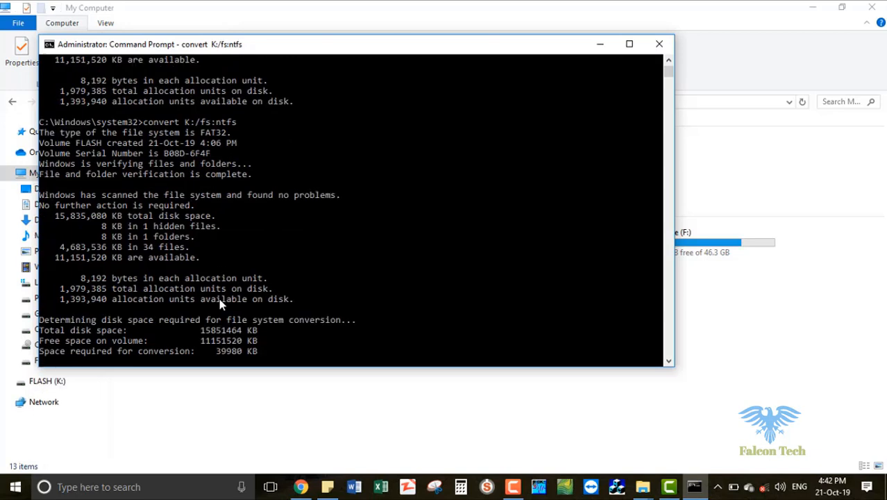
mouse_move(545, 249)
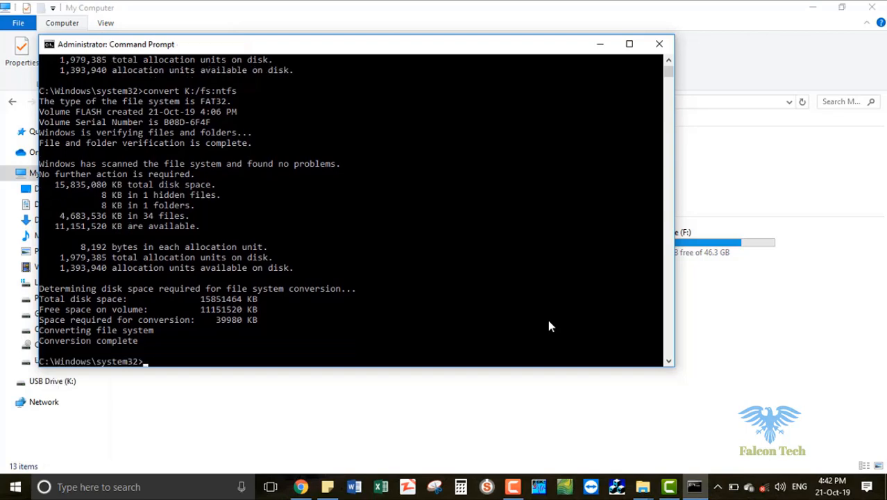
- Check FLASH (K:) Properties show an NTFS file system, then close the dialog
right_click(489, 279)
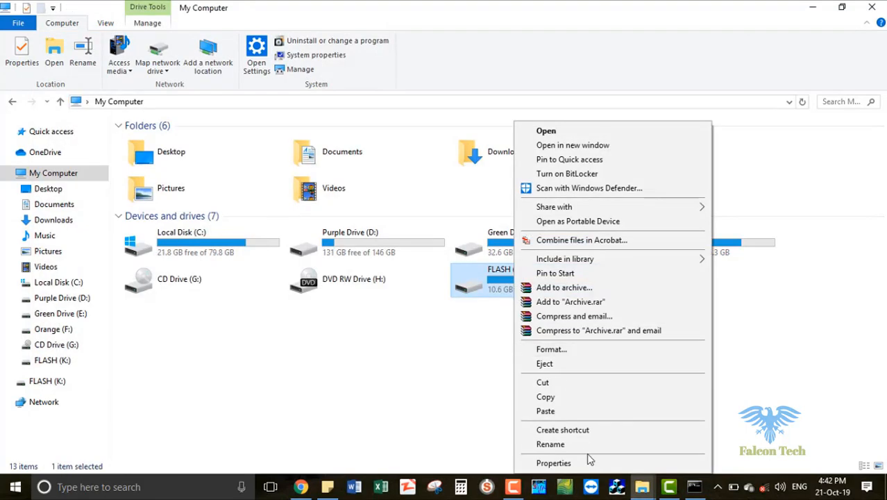
click(552, 462)
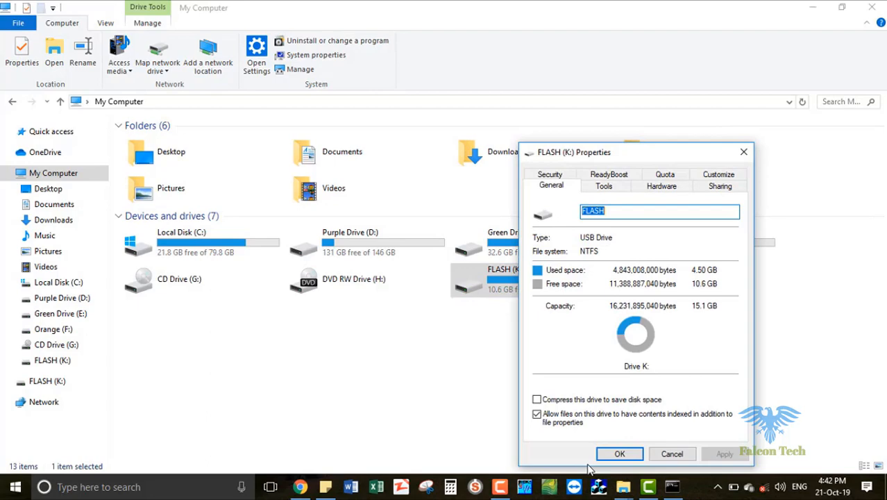
mouse_move(623, 251)
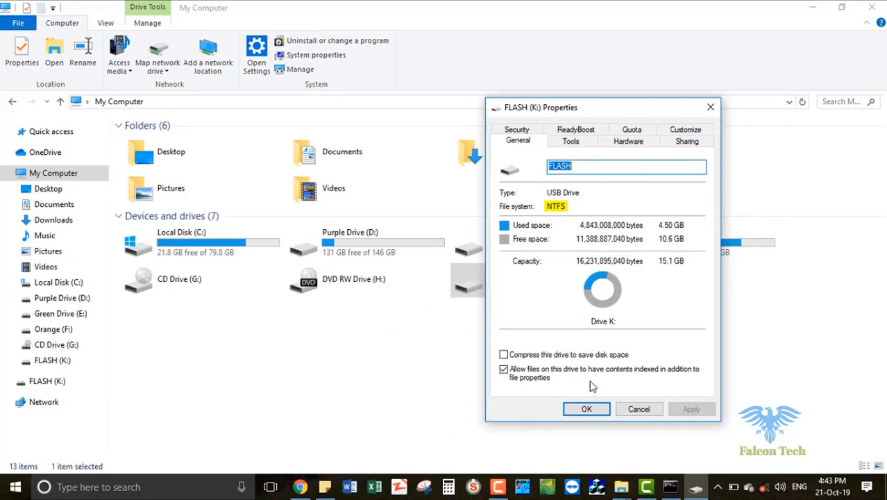
click(586, 409)
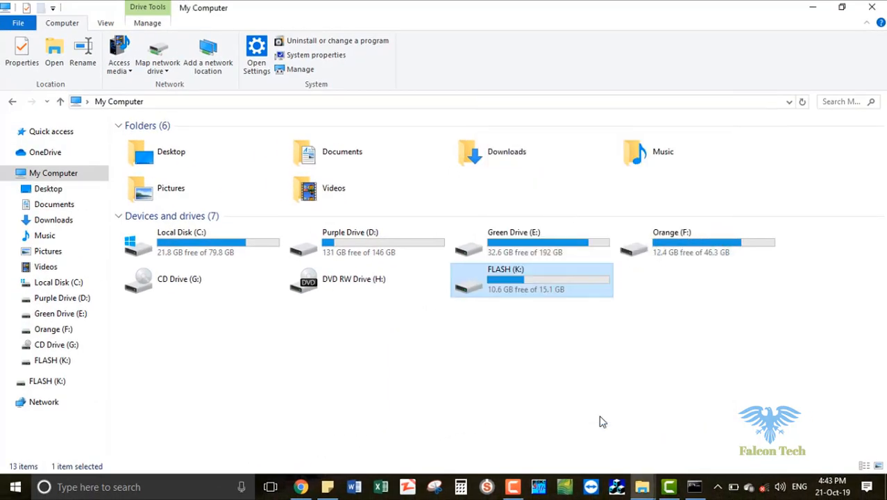